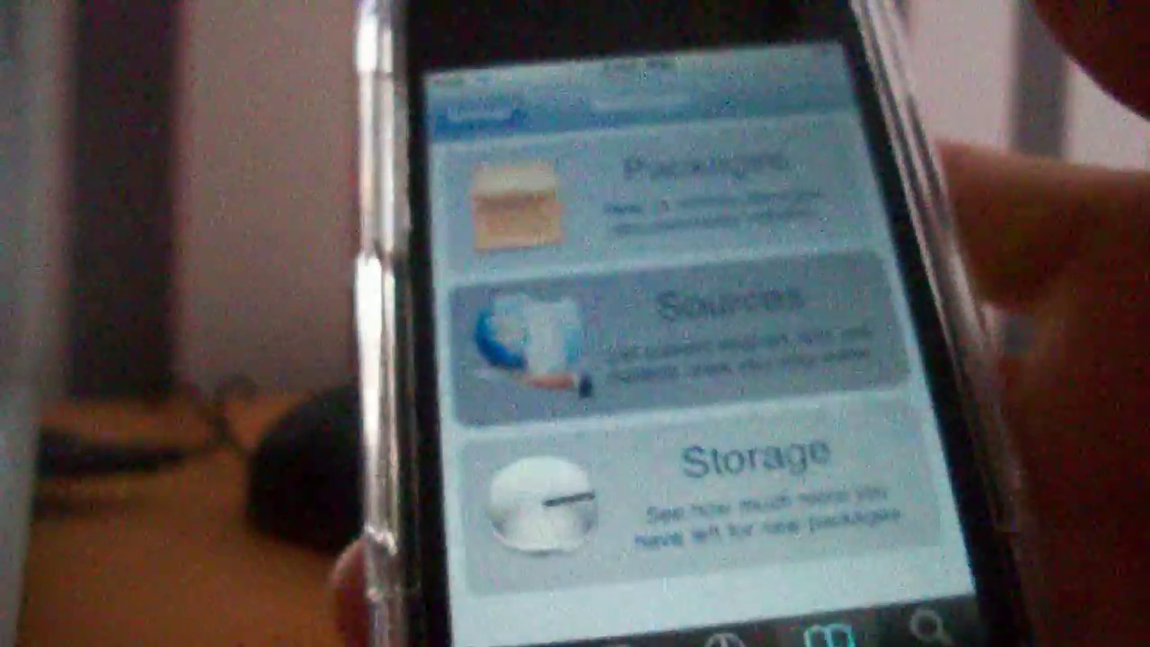
Step: Switch Cydia to the Sections list showing iPhoneCake, Administration and App Addons
{"action": "left_click", "coordinate": [701, 327]}
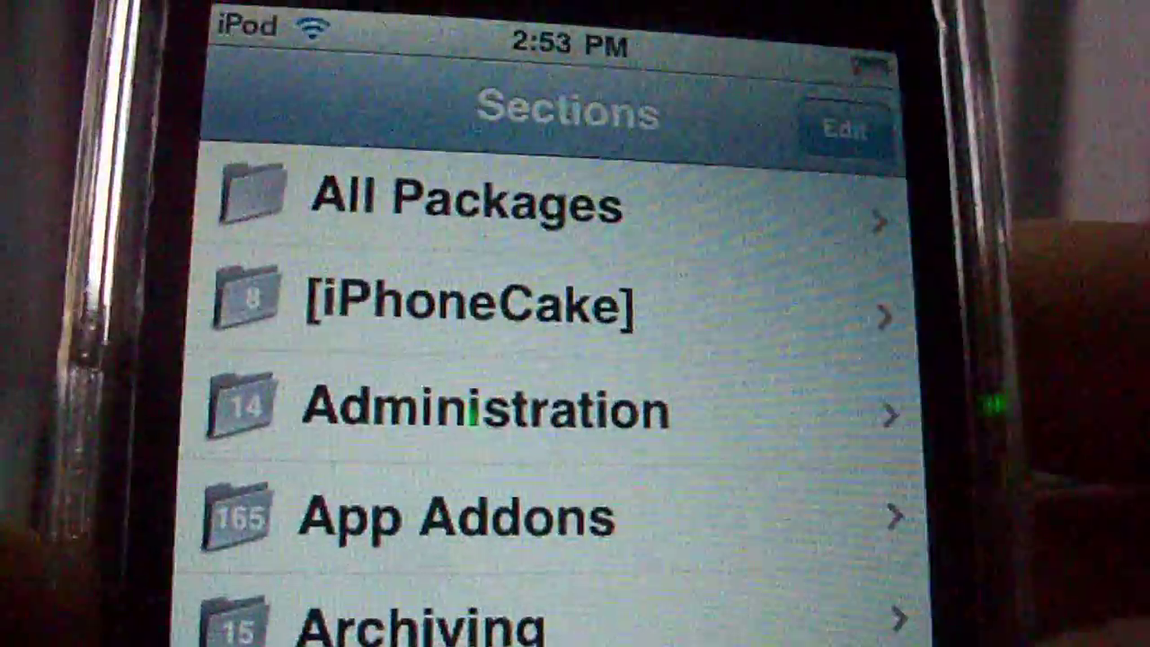
Step: Scroll the Hackulo.us package list down to Installous, shown as installed
{"action": "scroll", "scroll_direction": "down", "scroll_amount": 3}
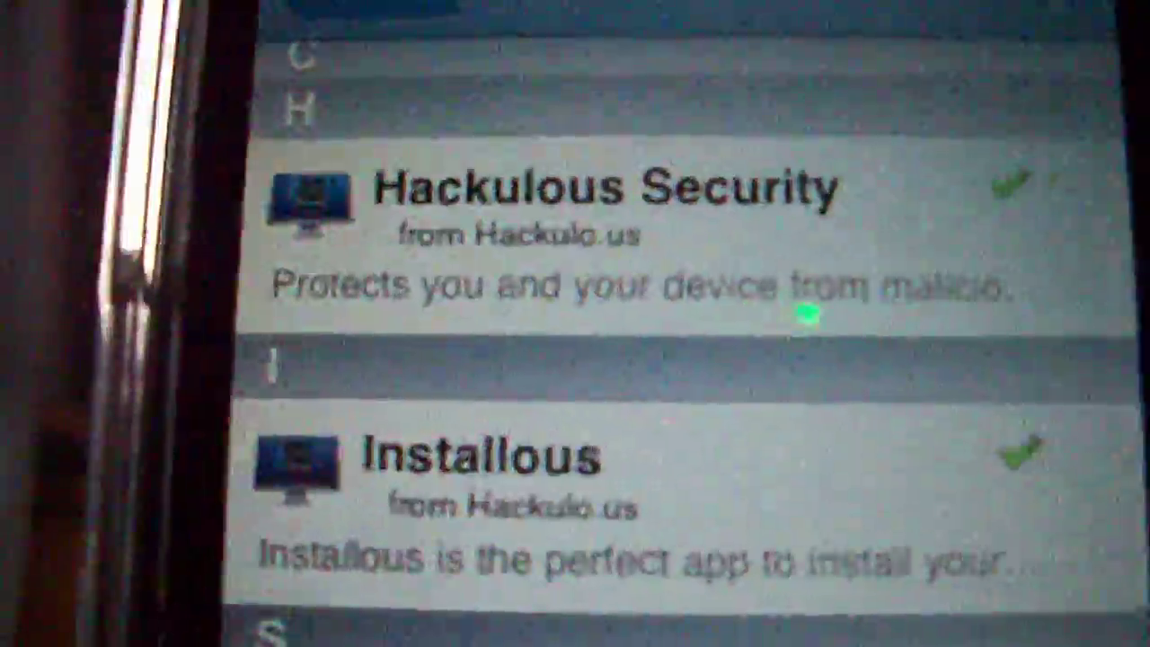
{"action": "scroll", "scroll_direction": "down", "scroll_amount": 3}
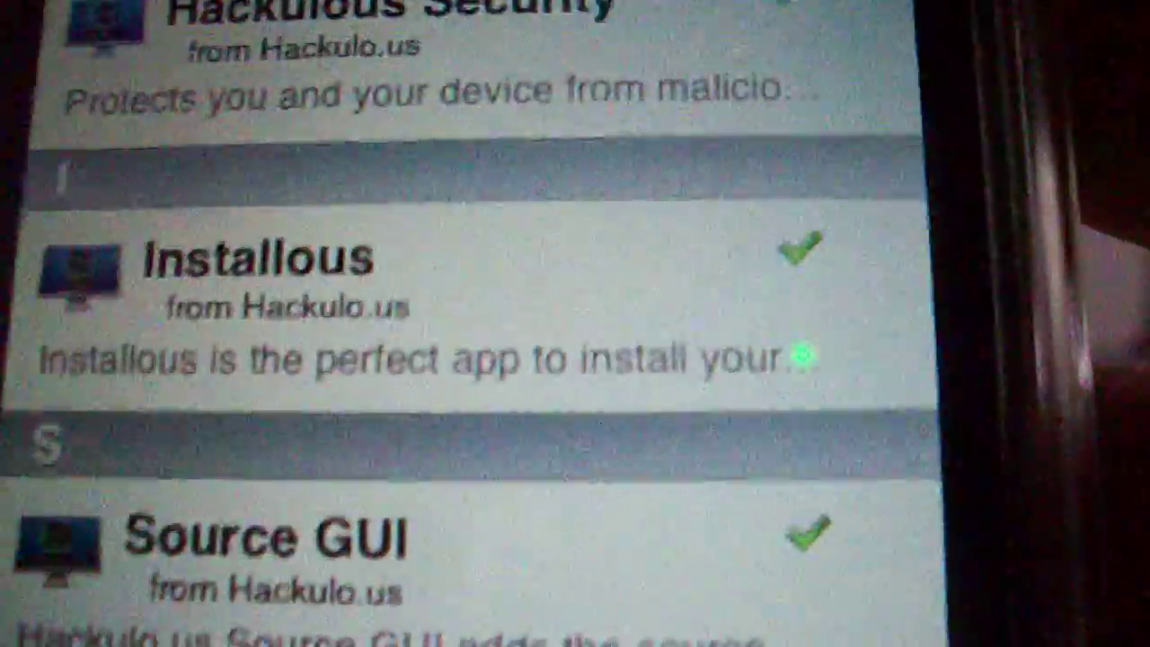